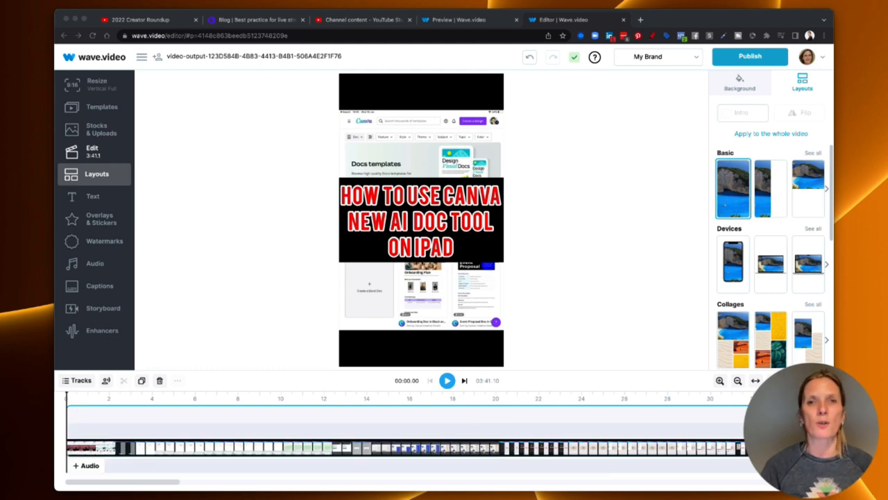
Go to the YouTube Studio tab and show the channel's Audio library of royalty-free tracks
{"action": "left_click", "coordinate": [361, 19]}
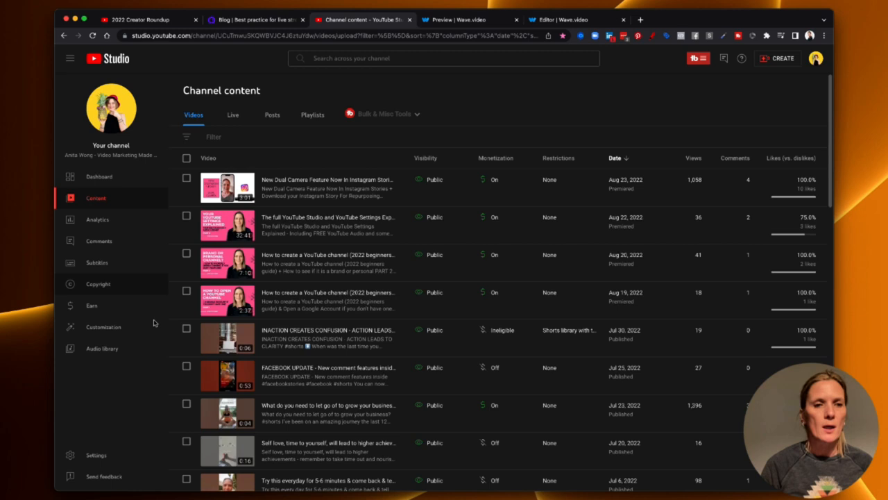
{"action": "left_click", "coordinate": [102, 349]}
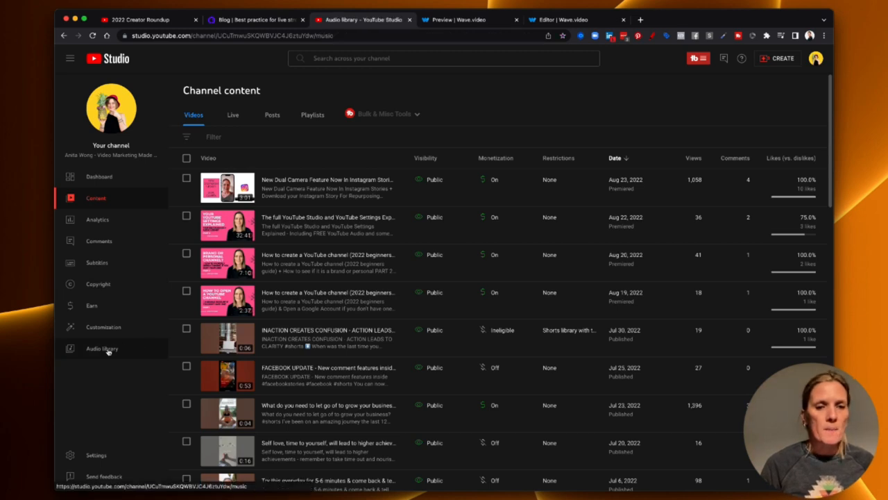
{"action": "left_click", "coordinate": [101, 347]}
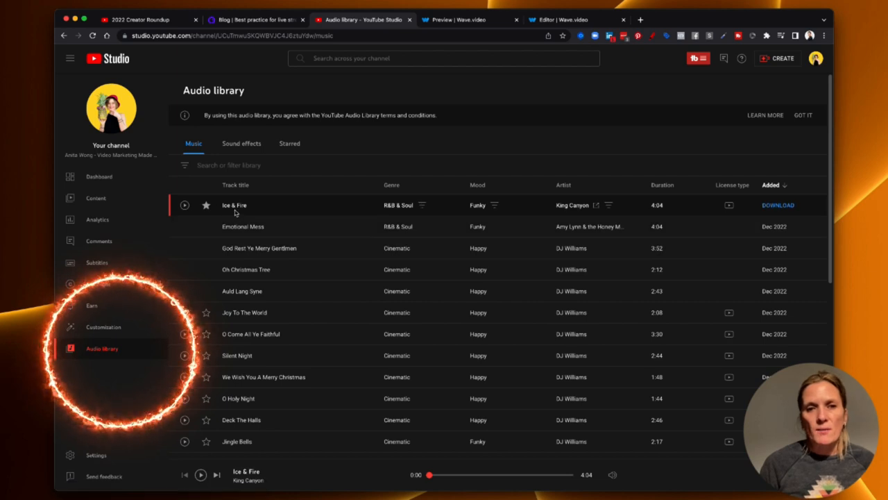
{"action": "mouse_move", "coordinate": [654, 208]}
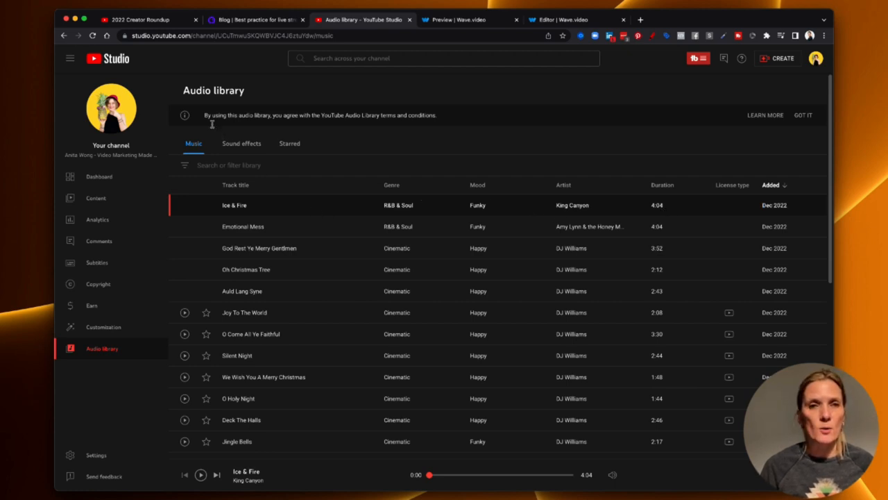
{"action": "mouse_move", "coordinate": [396, 124]}
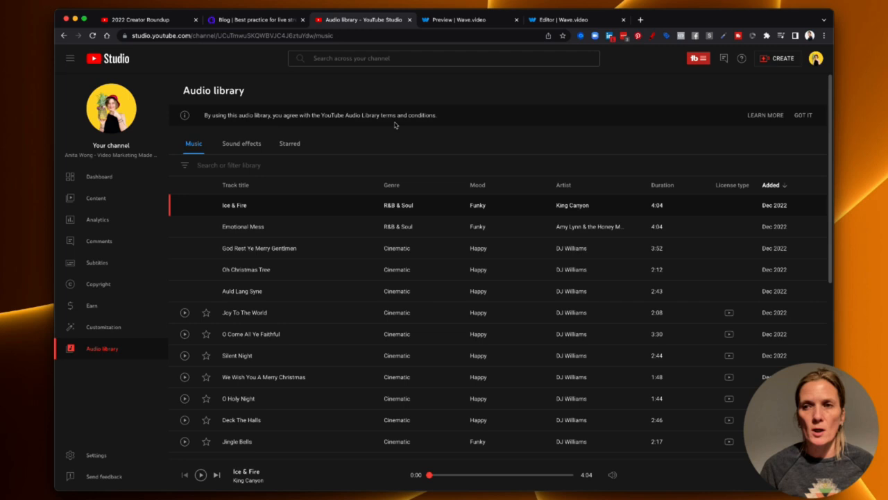
{"action": "mouse_move", "coordinate": [581, 138]}
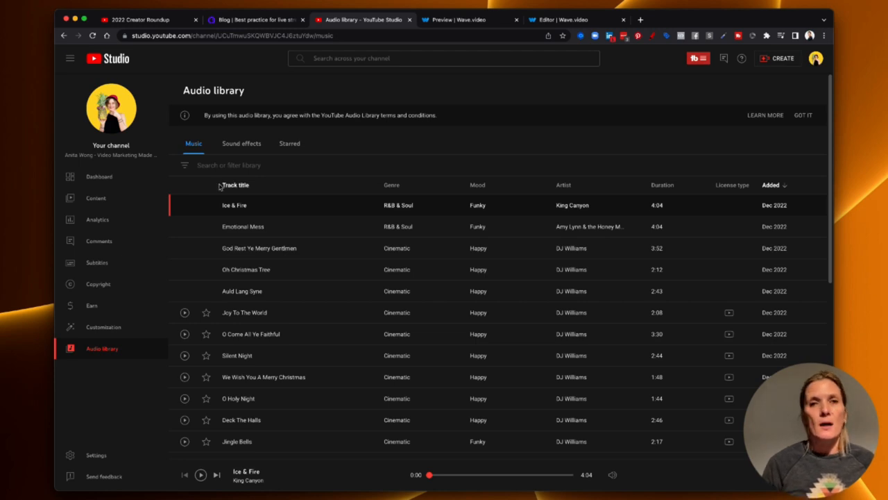
{"action": "mouse_move", "coordinate": [223, 157]}
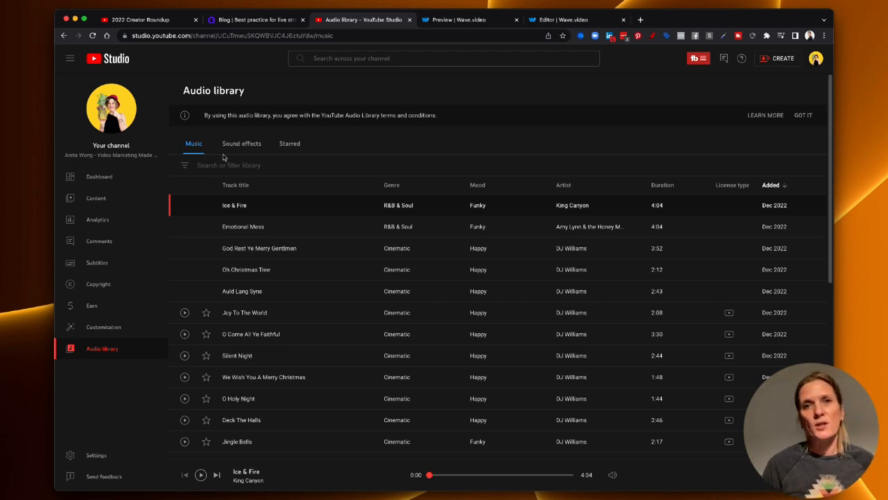
Upload Ice & Fire - King Canyon.mp3 from the computer into the editor's audio uploads
{"action": "left_click", "coordinate": [576, 19]}
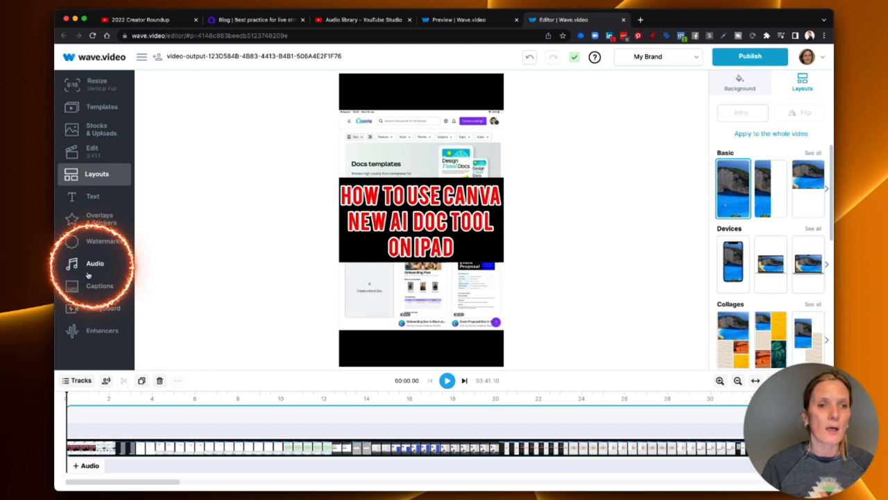
{"action": "left_click", "coordinate": [95, 264]}
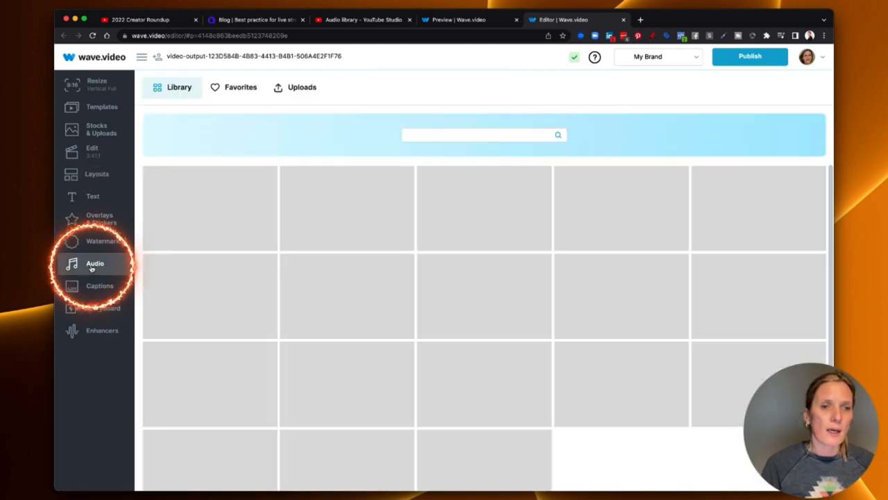
{"action": "left_click", "coordinate": [95, 263]}
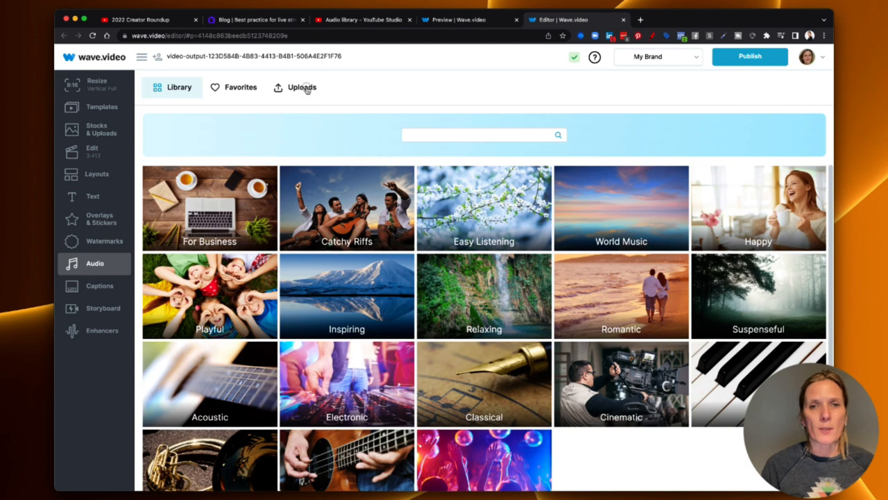
{"action": "left_click", "coordinate": [301, 87]}
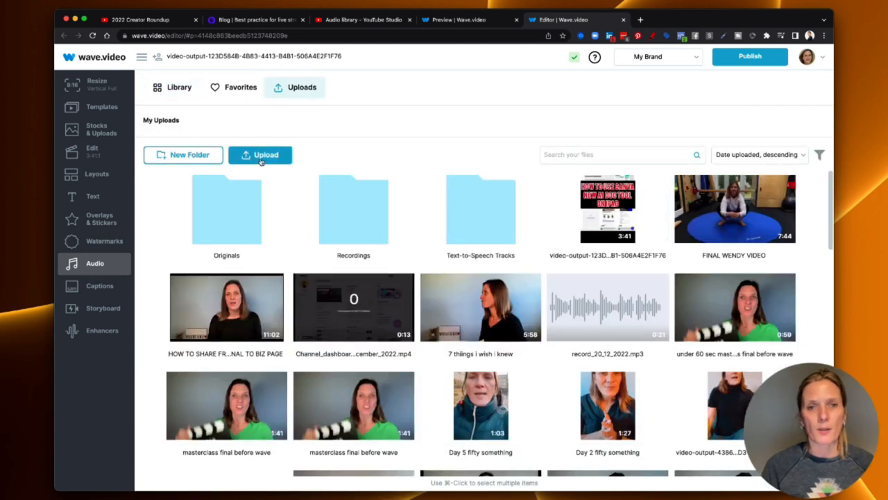
{"action": "left_click", "coordinate": [259, 155]}
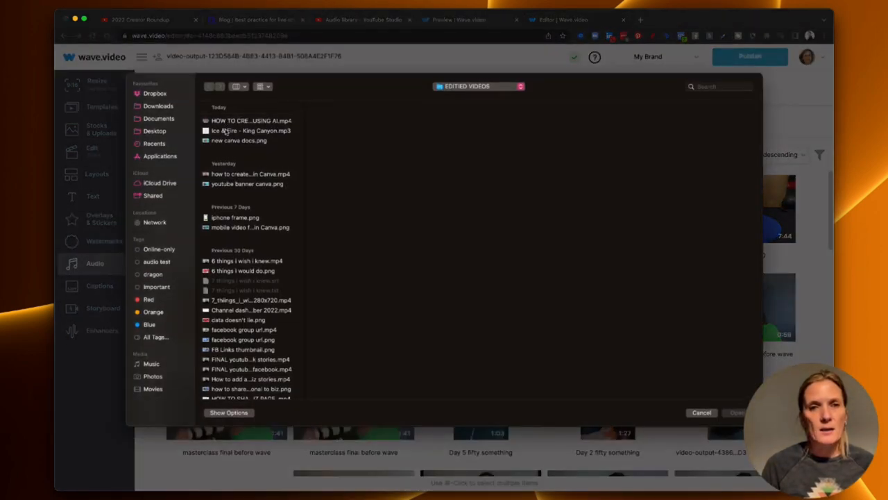
{"action": "left_click", "coordinate": [247, 130]}
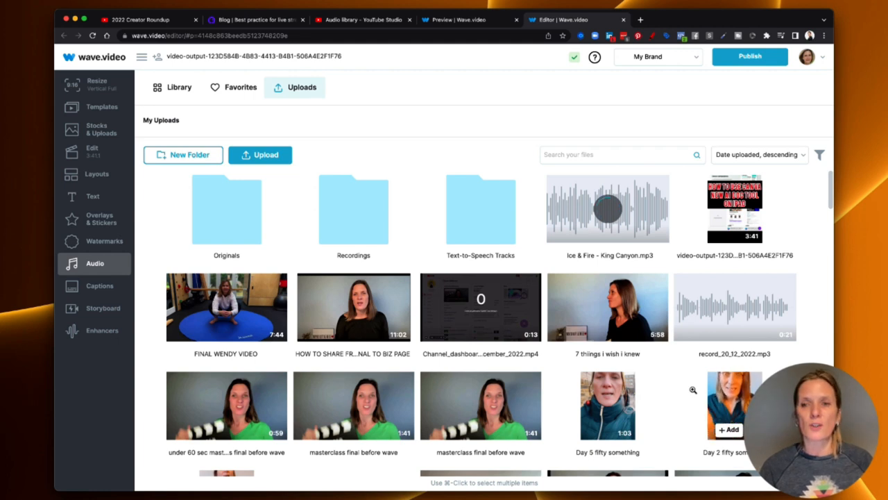
Add the uploaded Ice & Fire track to the timeline as the video's audio
{"action": "left_click", "coordinate": [607, 209]}
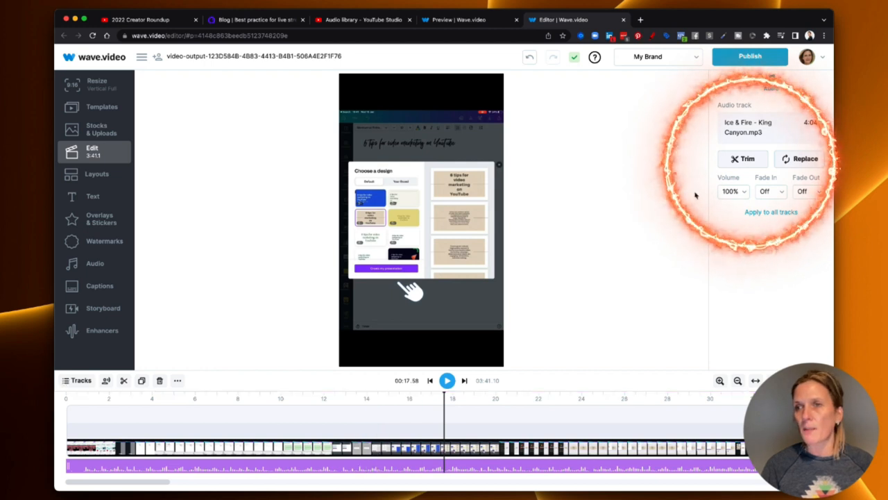
Set the Ice & Fire track to 51% volume with Fade In 1 sec and Fade Out 5 sec
{"action": "left_click", "coordinate": [729, 191]}
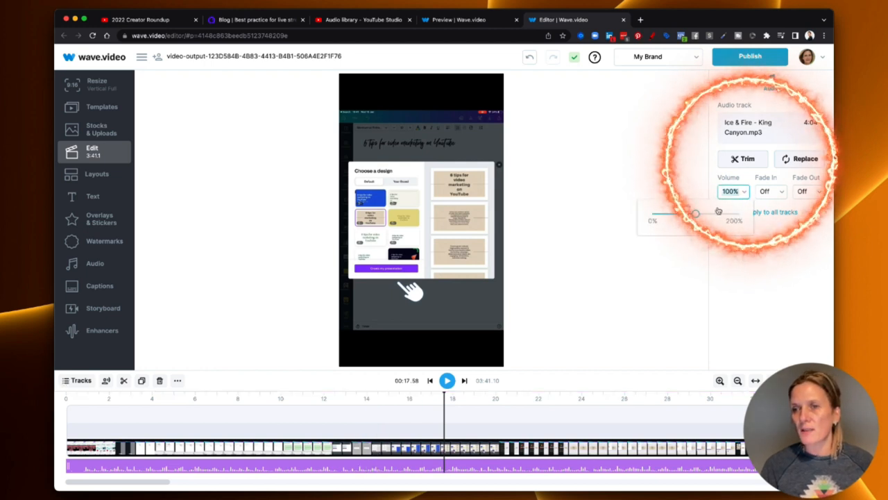
{"action": "left_click_drag", "start_coordinate": [697, 214], "coordinate": [671, 214]}
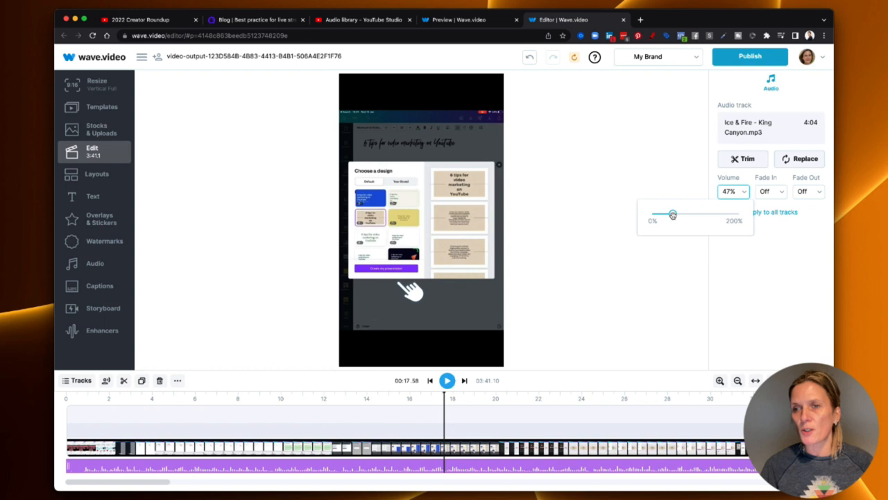
{"action": "left_click_drag", "start_coordinate": [671, 215], "coordinate": [675, 214]}
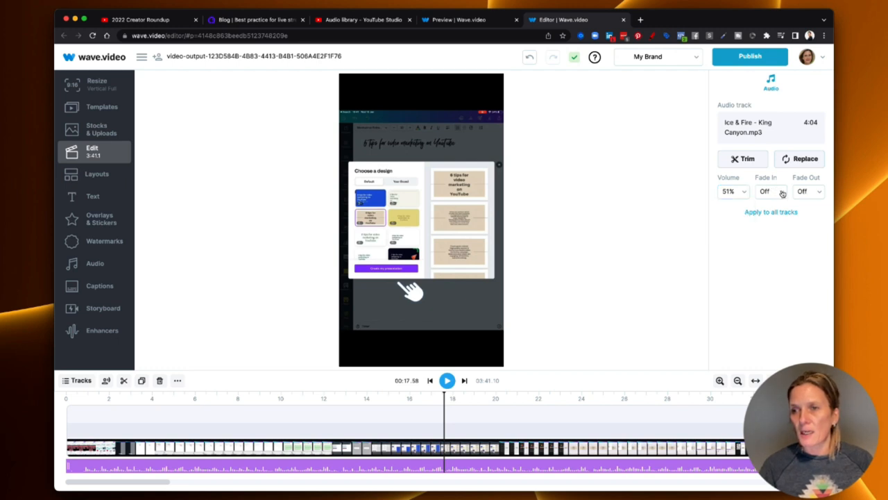
{"action": "left_click", "coordinate": [769, 191]}
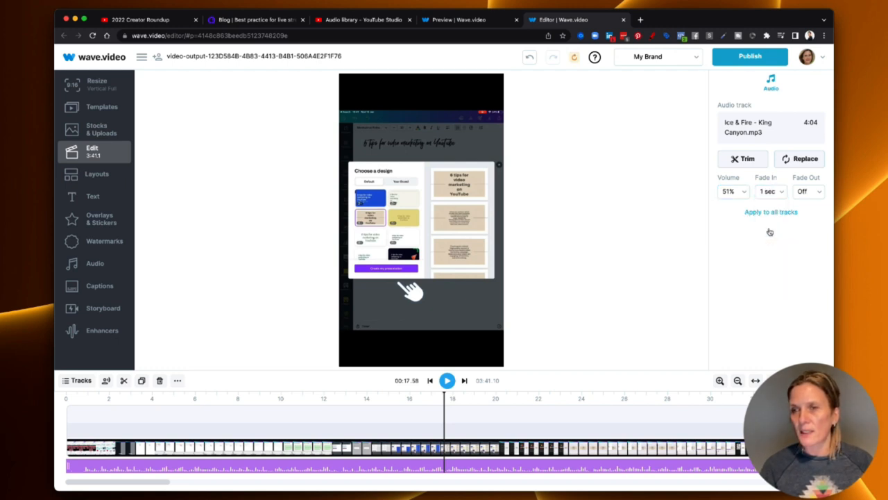
{"action": "left_click", "coordinate": [808, 191]}
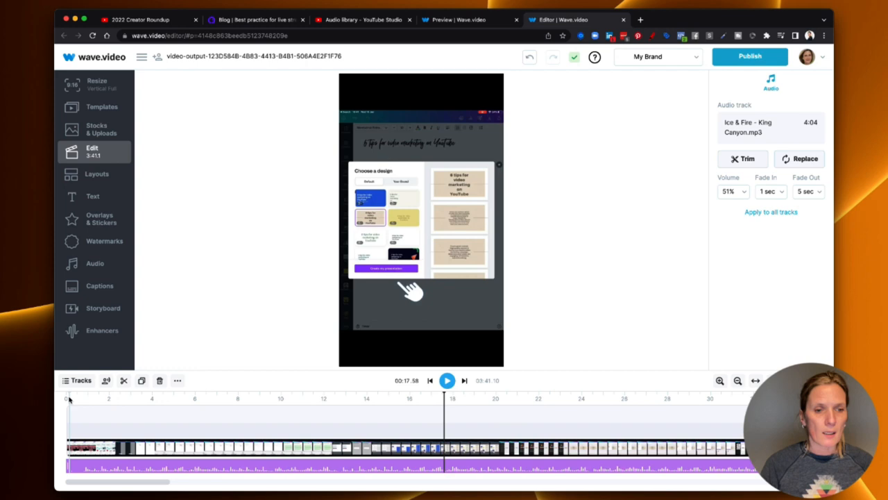
{"action": "left_click", "coordinate": [446, 379]}
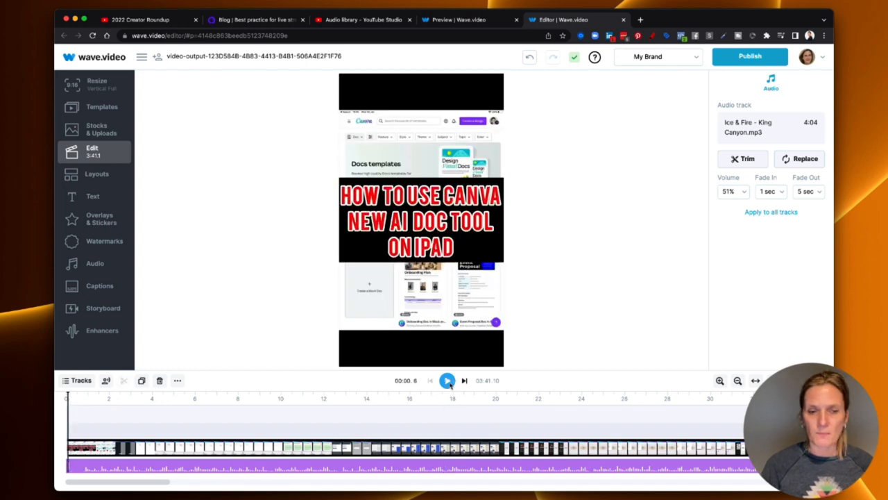
{"action": "left_click", "coordinate": [447, 380]}
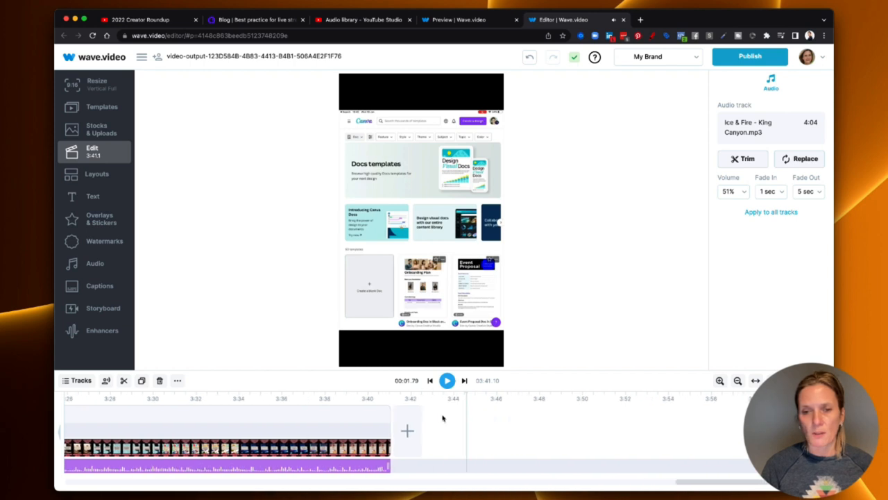
{"action": "left_click", "coordinate": [313, 398]}
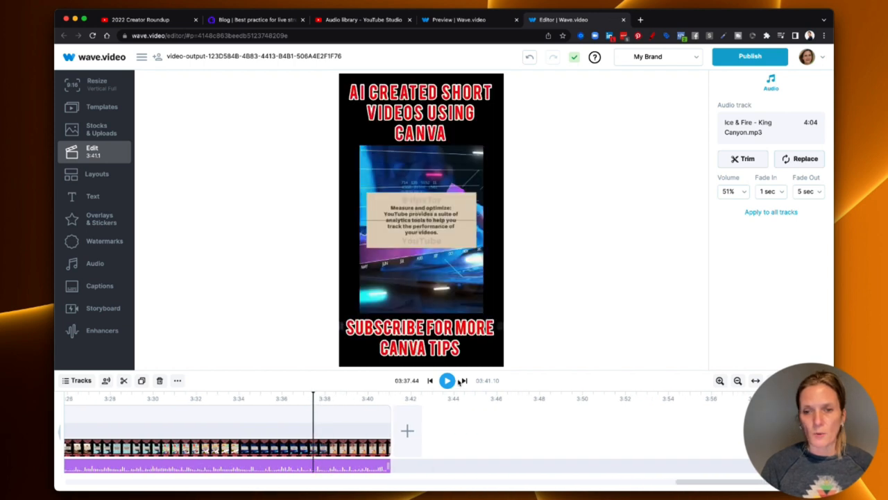
{"action": "left_click", "coordinate": [447, 380]}
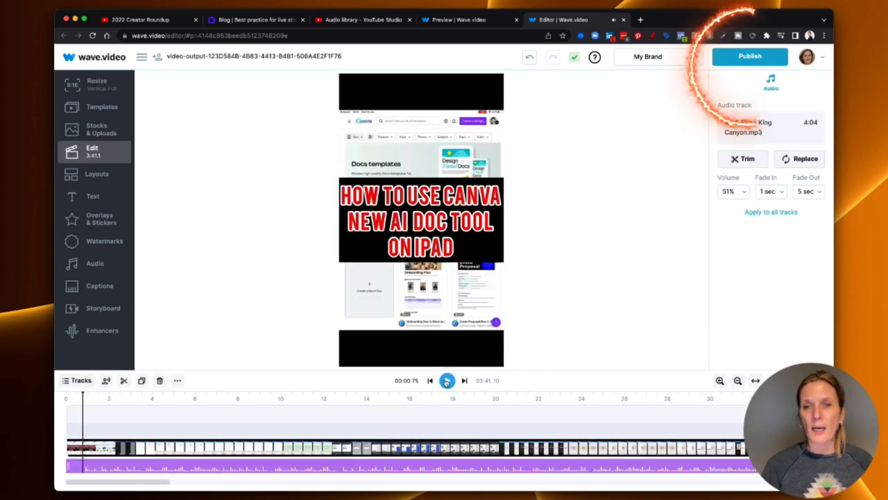
Publish as a downloadable video and render it at 1080p in mp4 format
{"action": "left_click", "coordinate": [446, 379]}
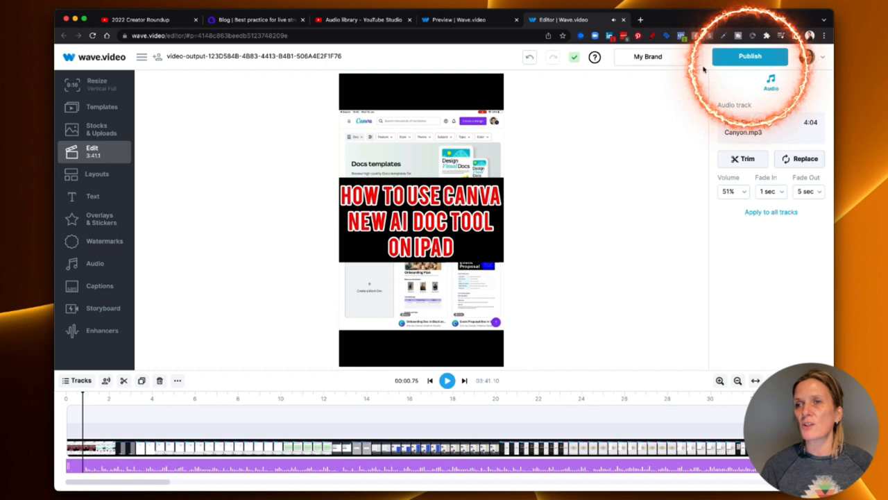
{"action": "left_click", "coordinate": [750, 57]}
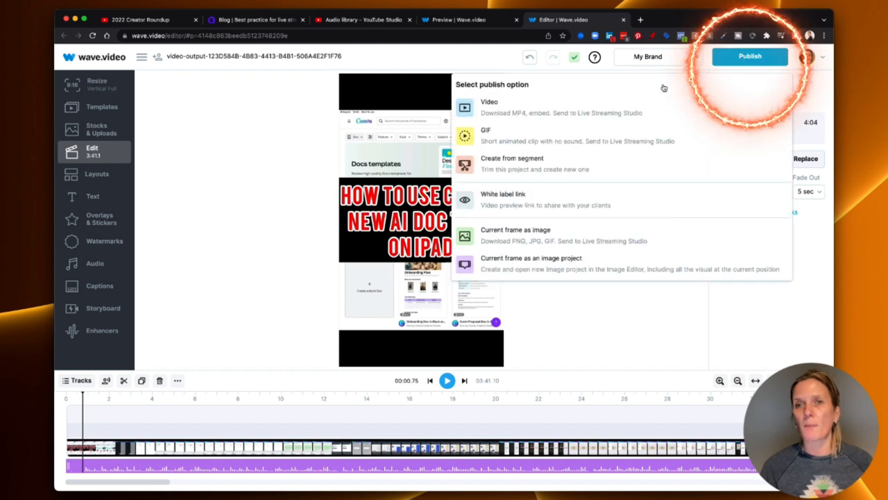
{"action": "left_click", "coordinate": [489, 107]}
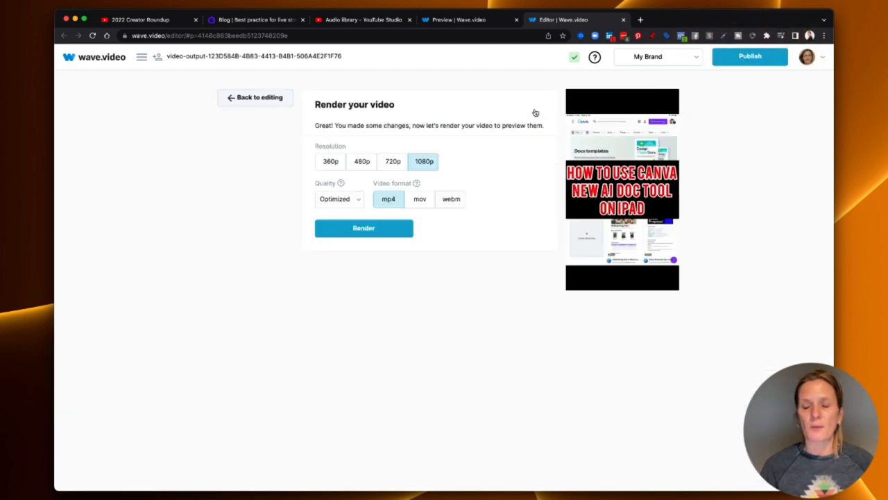
{"action": "left_click", "coordinate": [363, 228]}
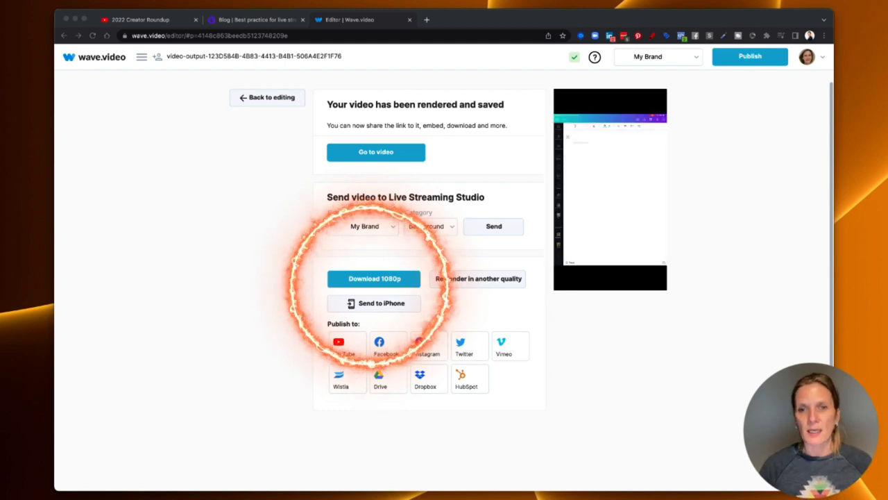
Download the rendered 1080p video and save it to the computer
{"action": "left_click", "coordinate": [373, 278]}
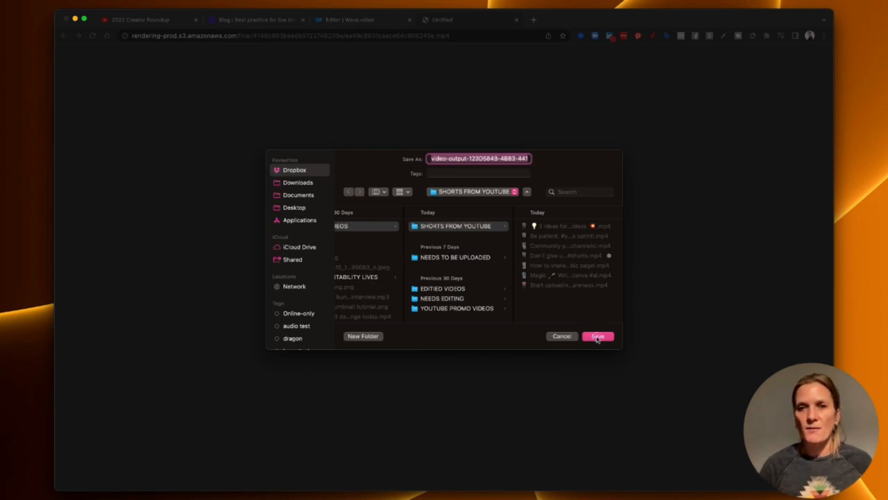
{"action": "left_click", "coordinate": [597, 336]}
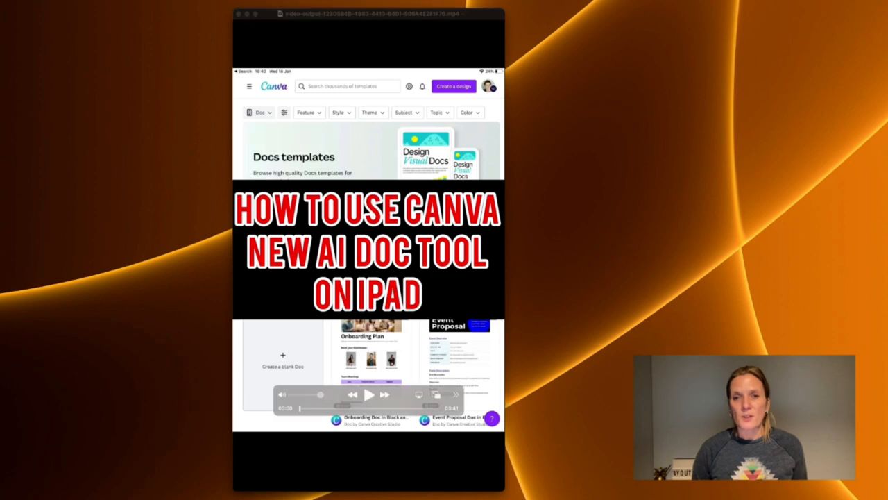
Play the downloaded MP4 in QuickTime to check the Canva tutorial footage with music
{"action": "left_click", "coordinate": [367, 394]}
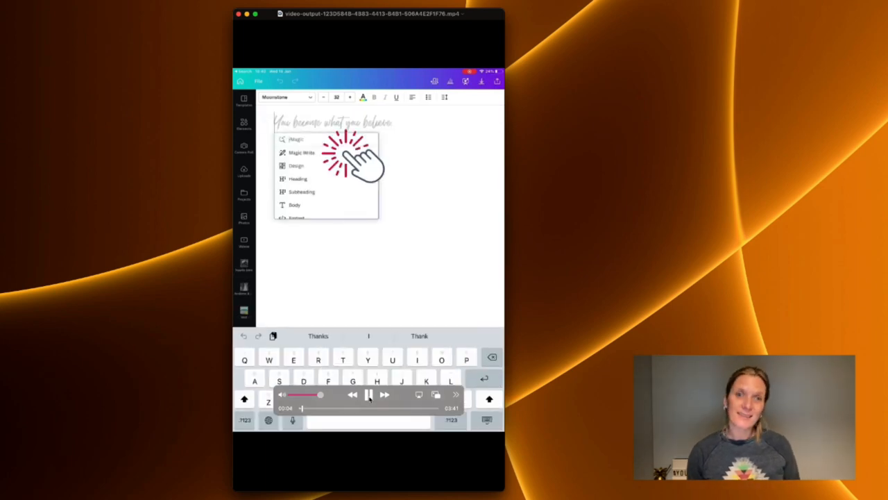
{"action": "left_click", "coordinate": [302, 152]}
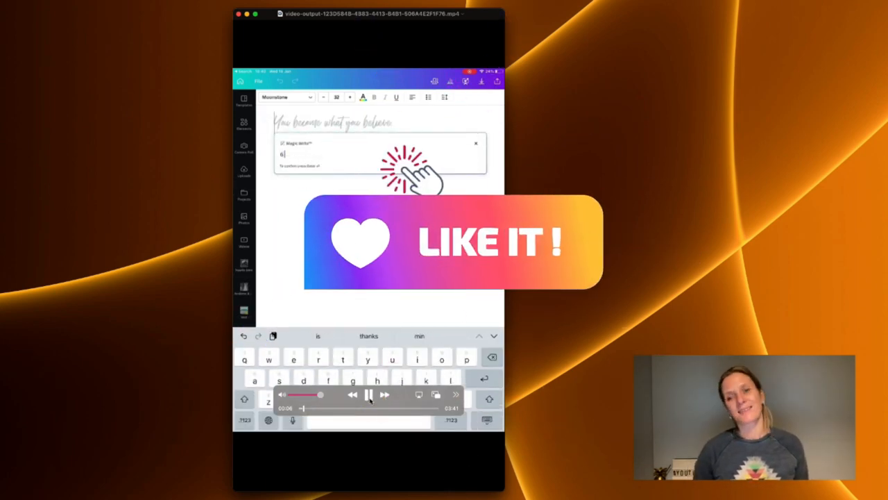